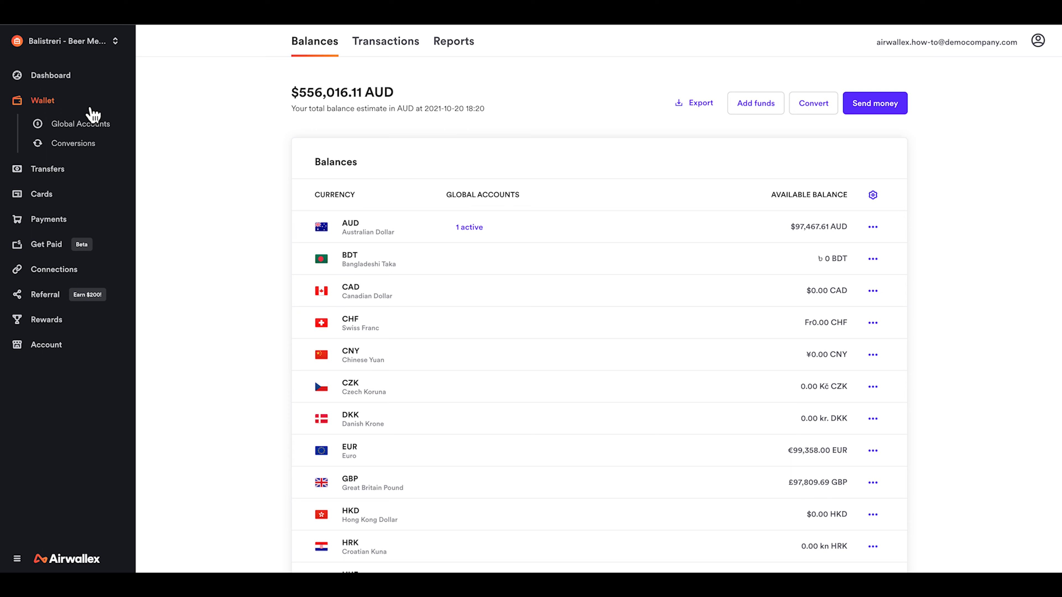
pyautogui.moveTo(341, 138)
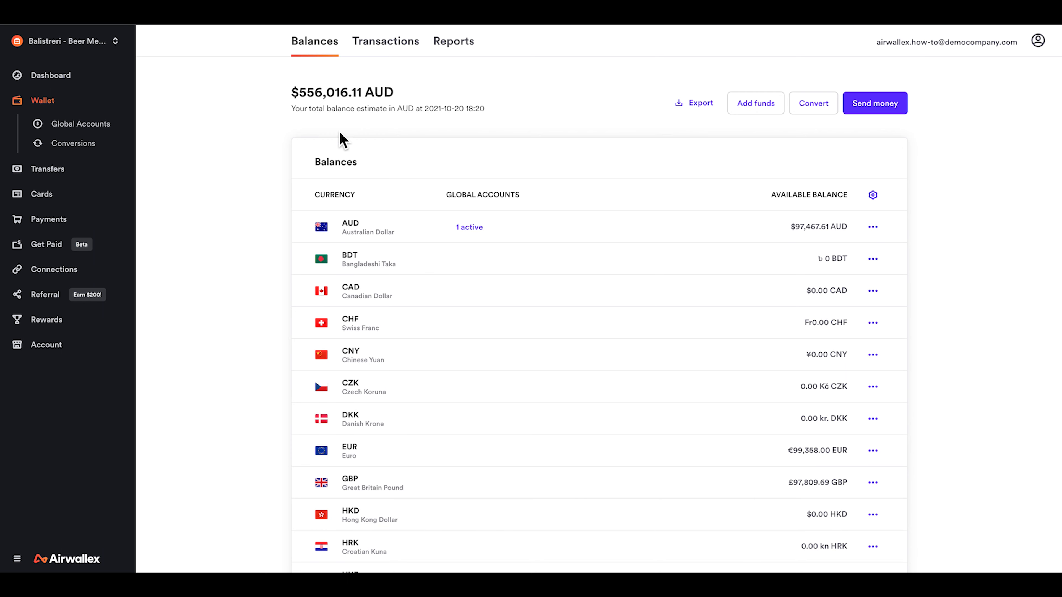
pyautogui.moveTo(408, 485)
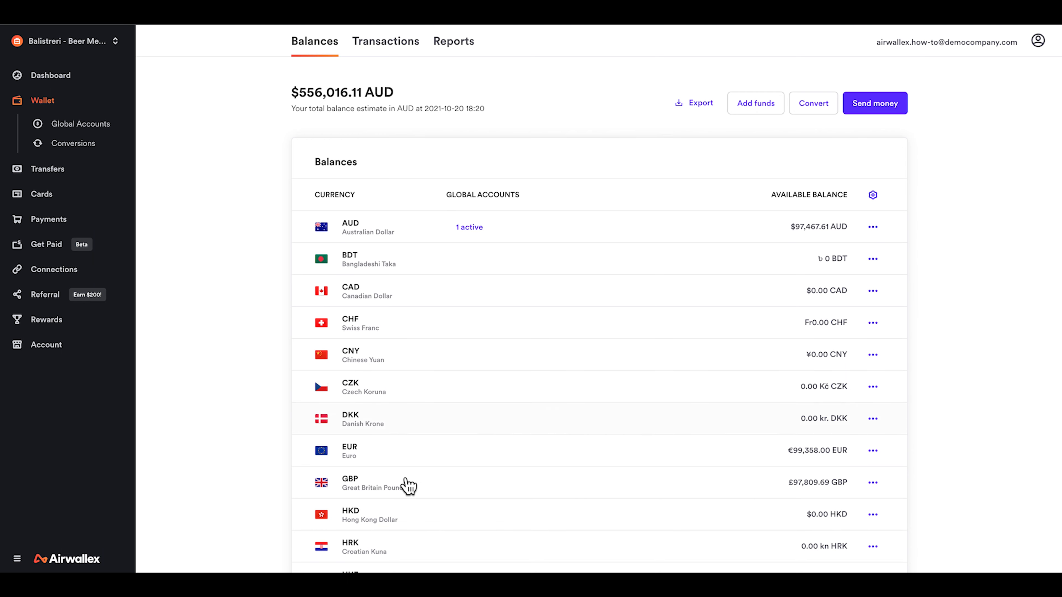
# Step: Show the AUD Global Account details from Global Accounts in the Wallet sidebar
pyautogui.scroll(-3)
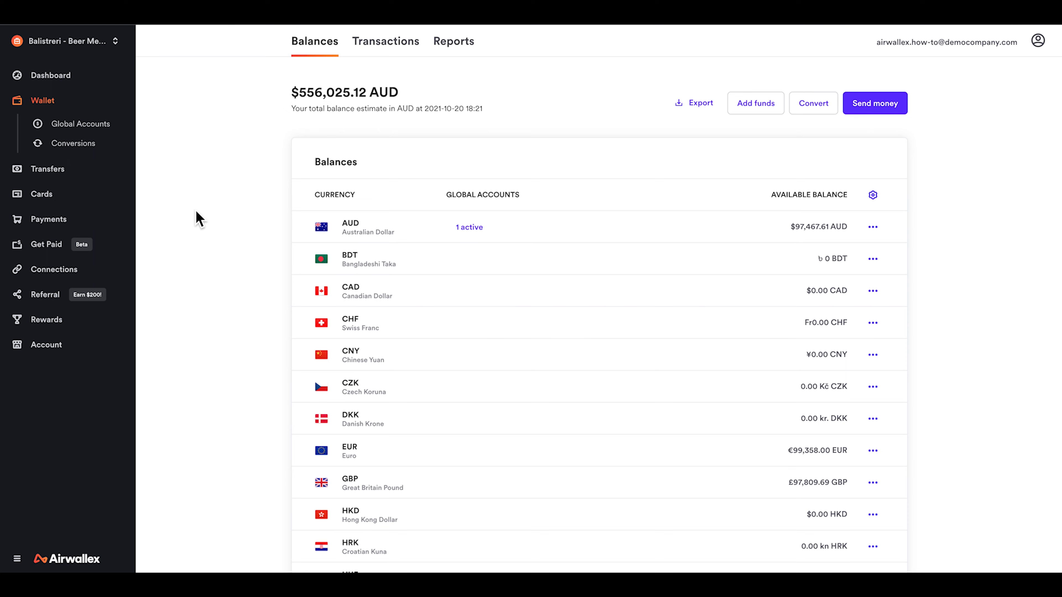
pyautogui.moveTo(85, 124)
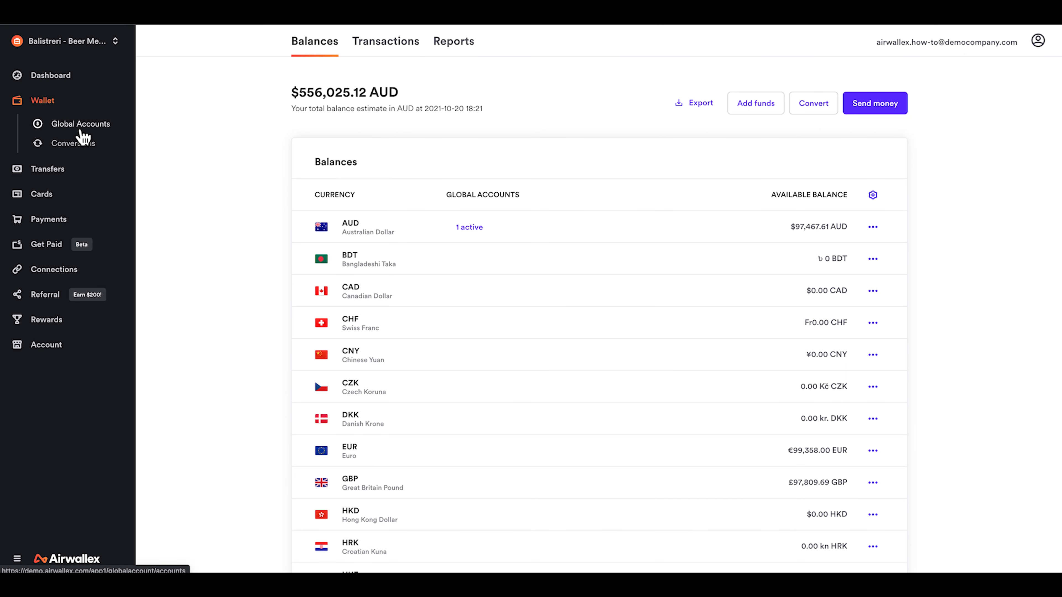
pyautogui.click(84, 124)
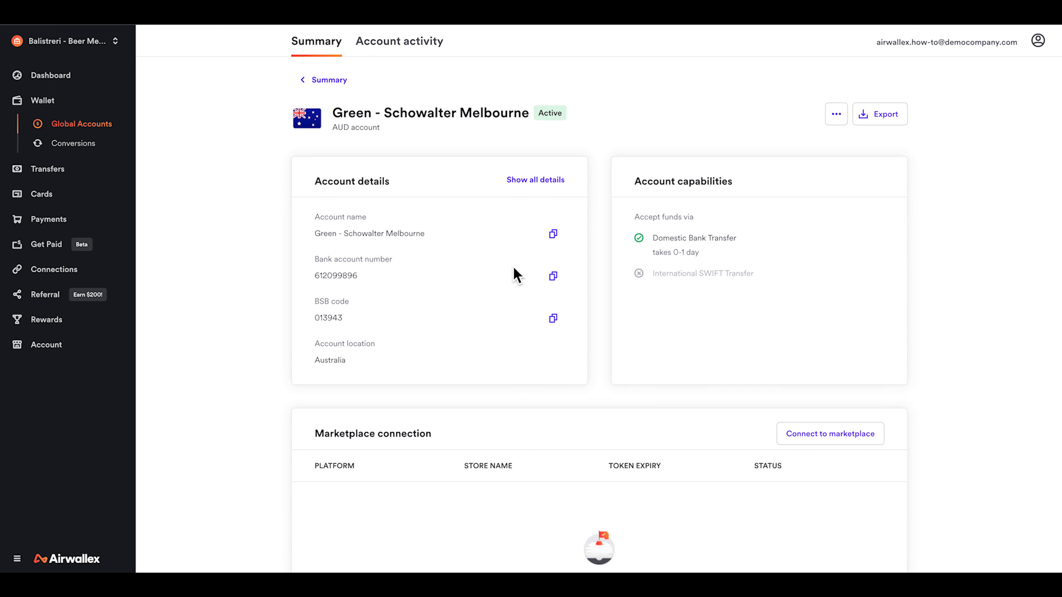
pyautogui.moveTo(102, 143)
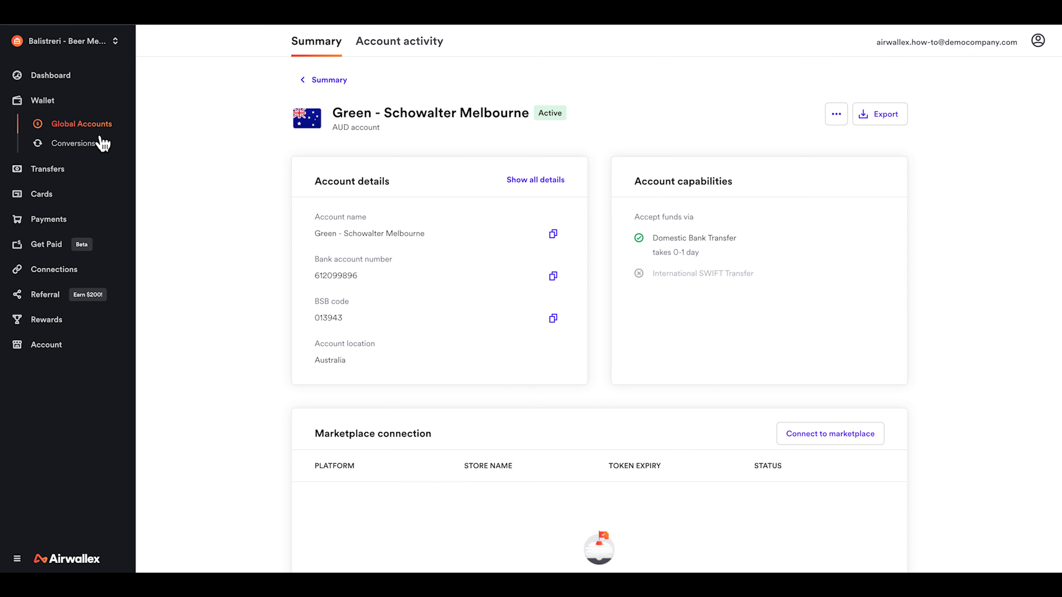
pyautogui.moveTo(78, 123)
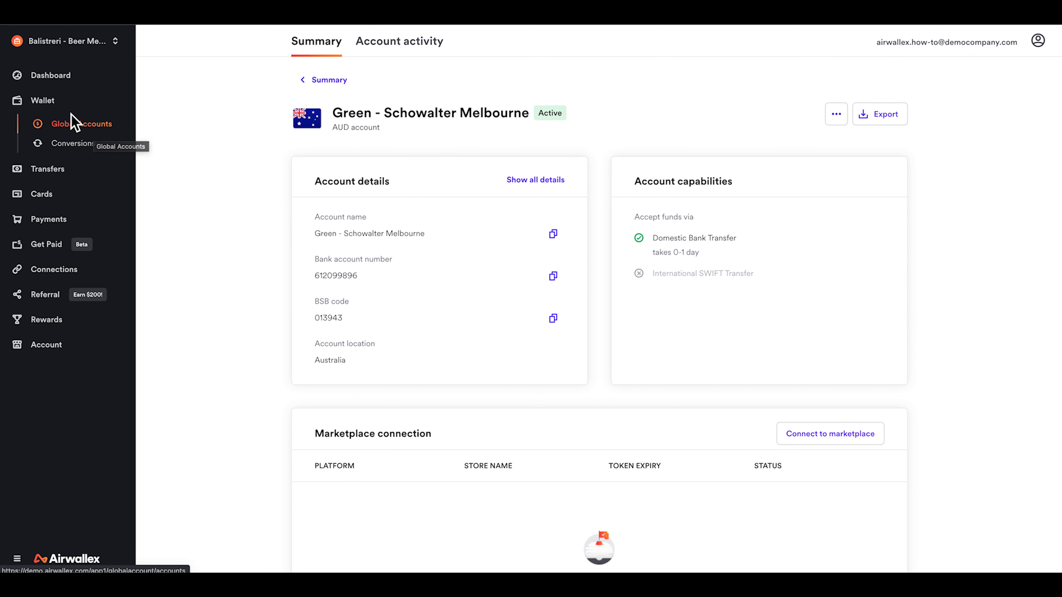
# Step: Go back to the Balances page listing every currency's available balance
pyautogui.click(42, 100)
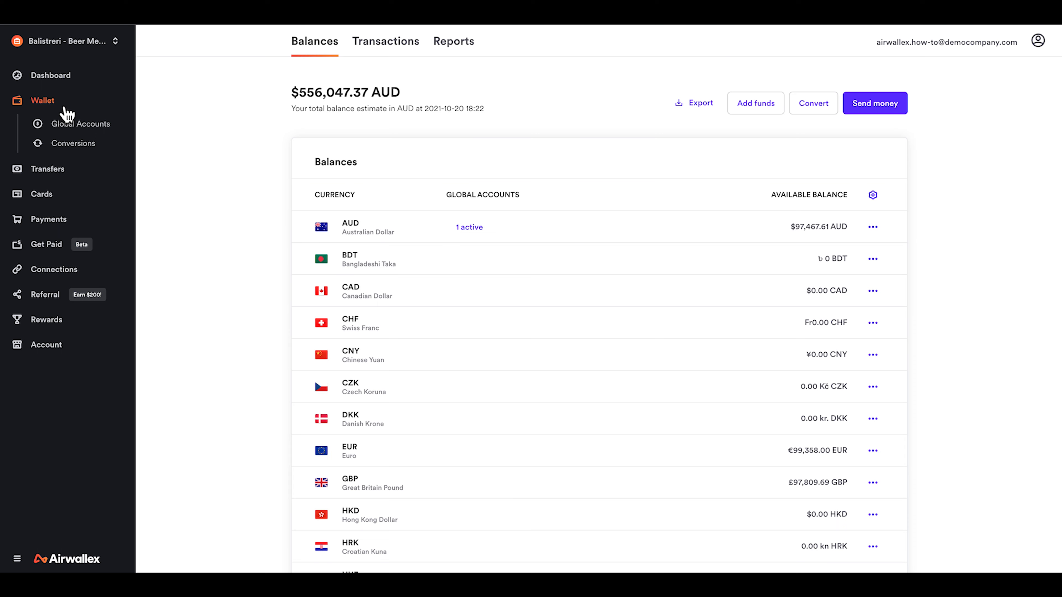
pyautogui.moveTo(434, 305)
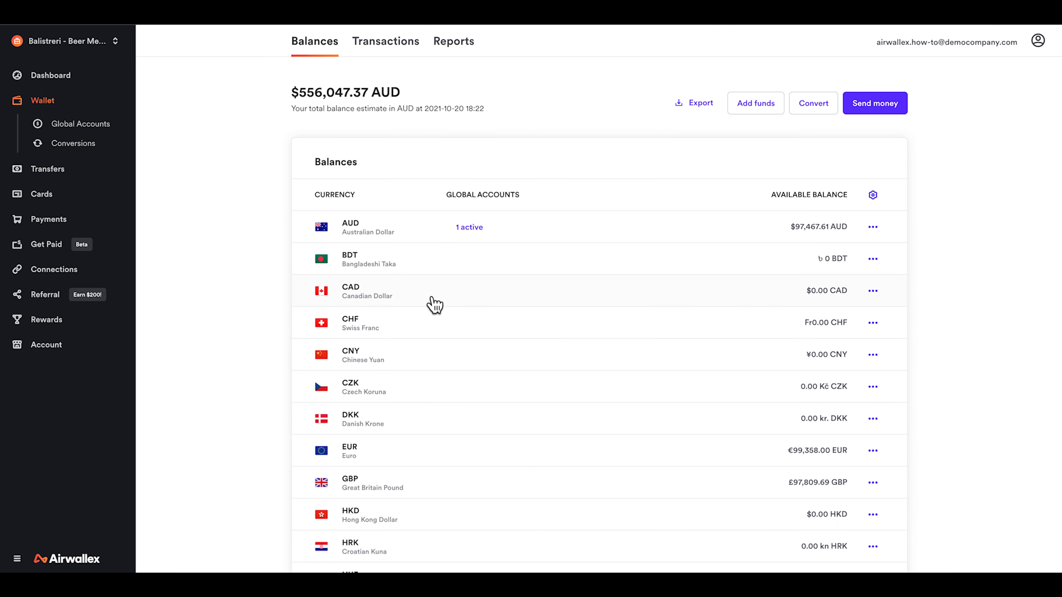
pyautogui.moveTo(586, 248)
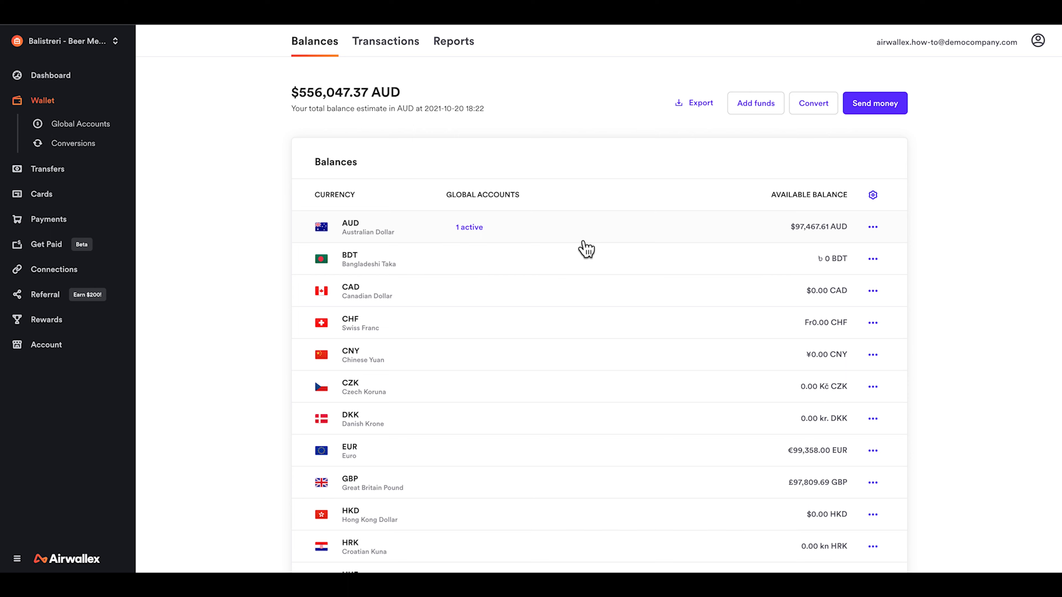